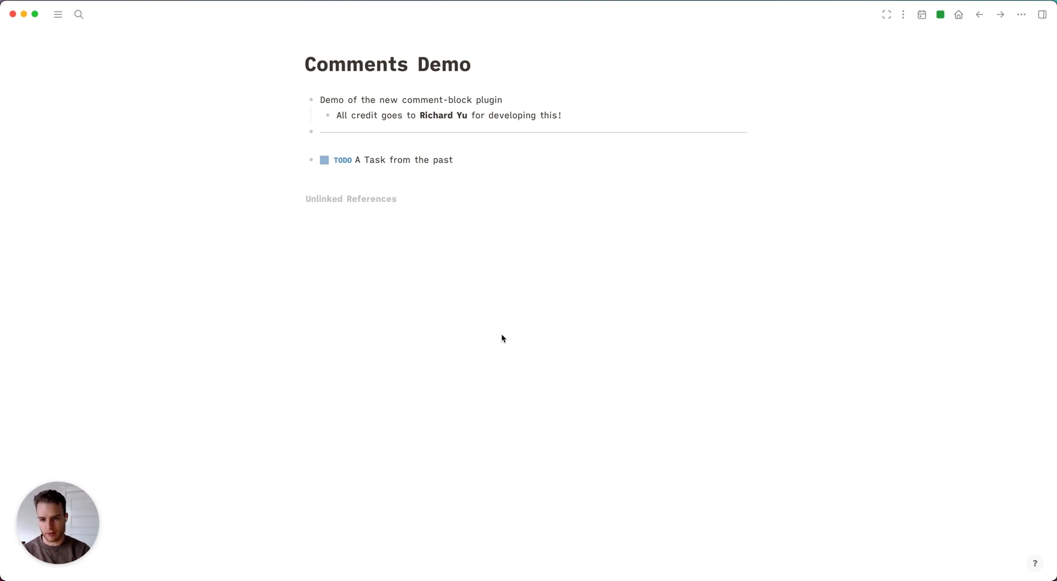
{"action": "mouse_move", "coordinate": [395, 263]}
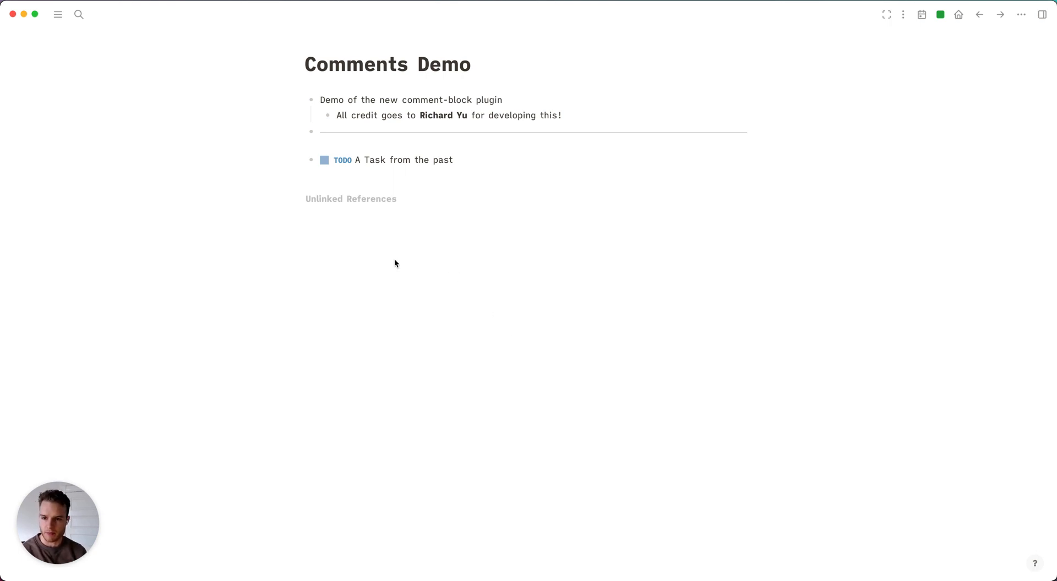
{"action": "mouse_move", "coordinate": [241, 123]}
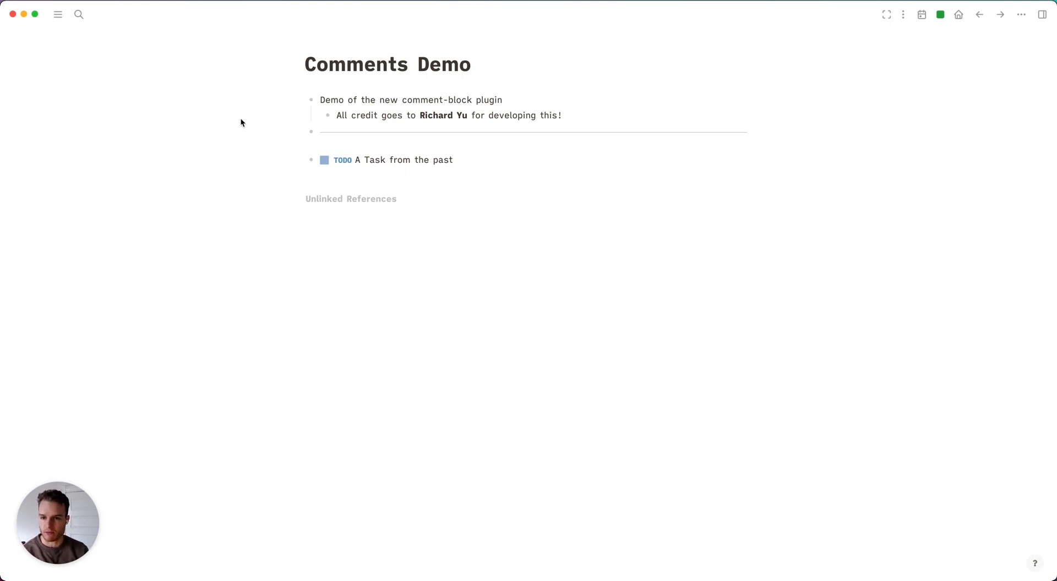
{"action": "mouse_move", "coordinate": [289, 171]}
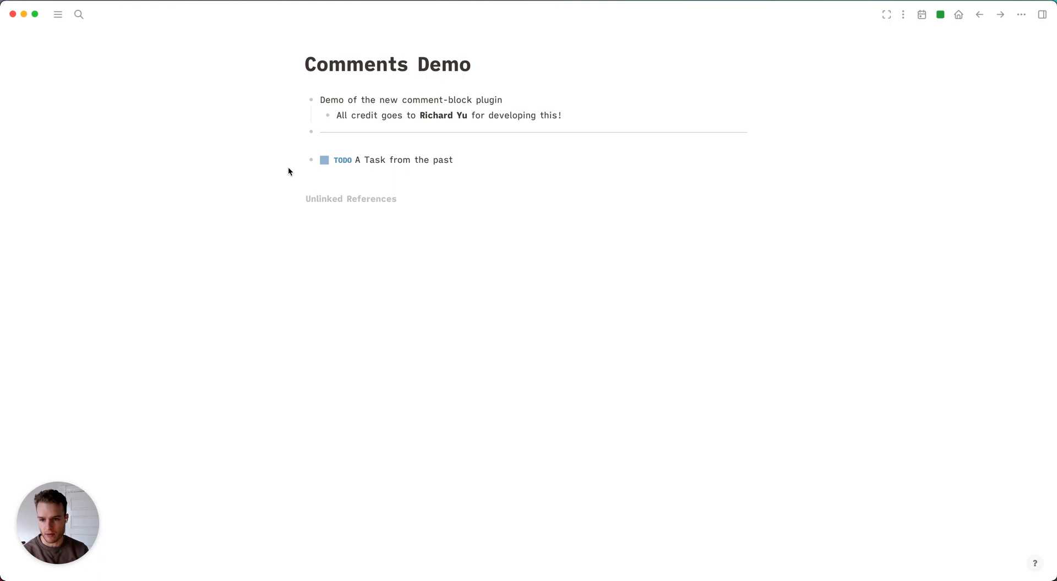
{"action": "mouse_move", "coordinate": [304, 148]}
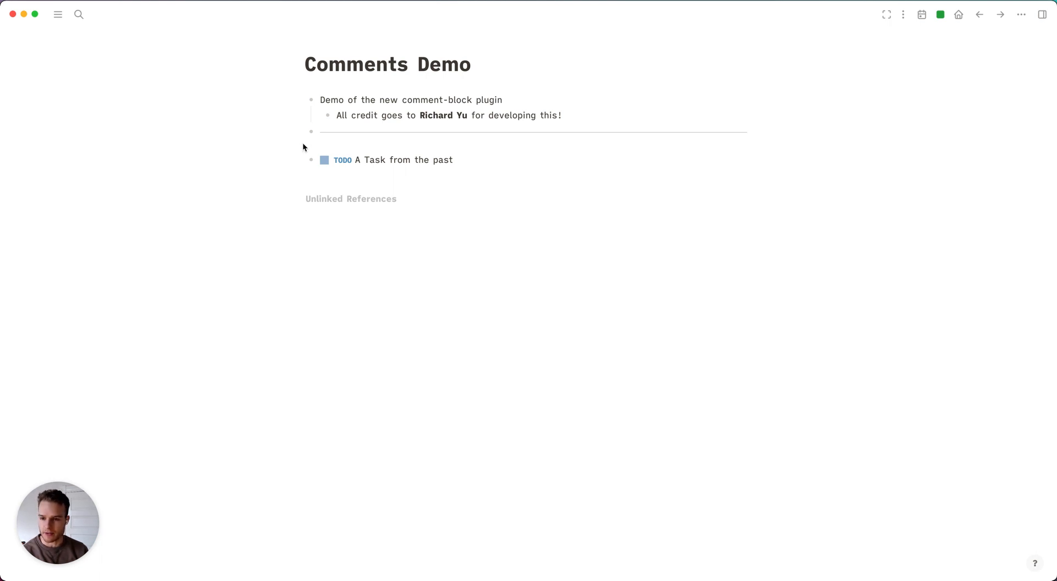
{"action": "mouse_move", "coordinate": [291, 160]}
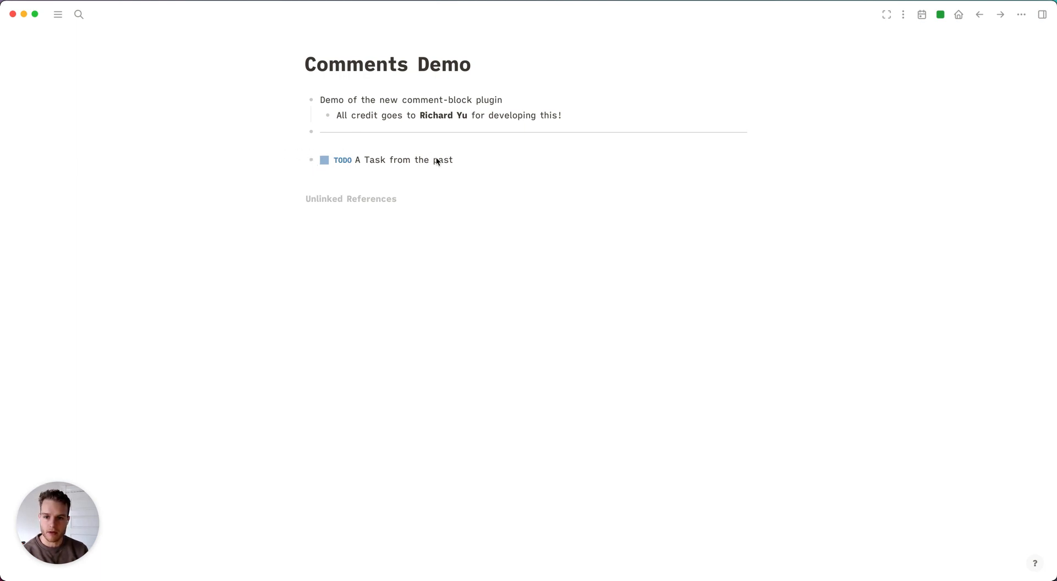
{"action": "mouse_move", "coordinate": [302, 161]}
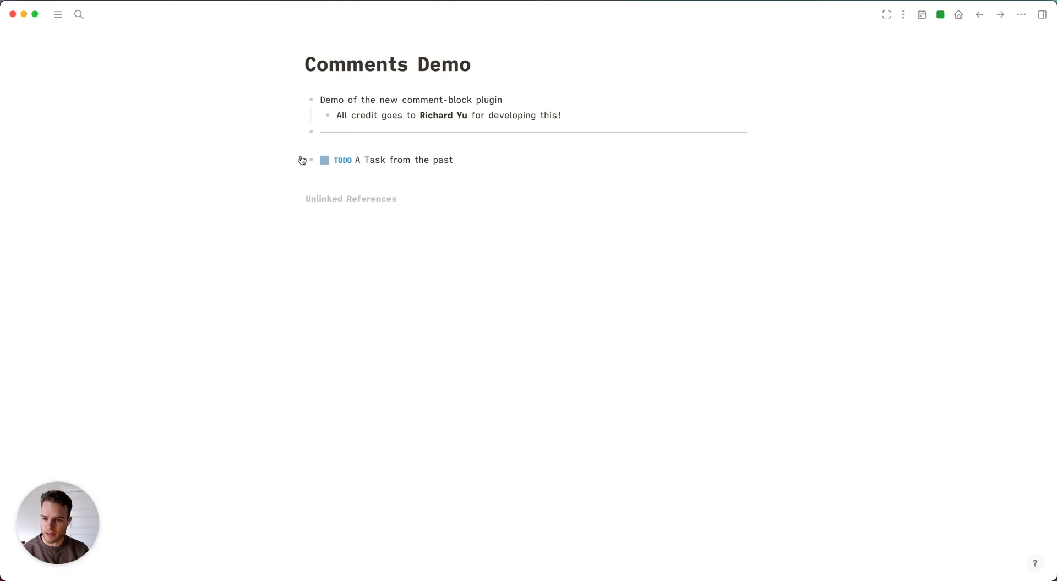
{"action": "mouse_move", "coordinate": [298, 159]}
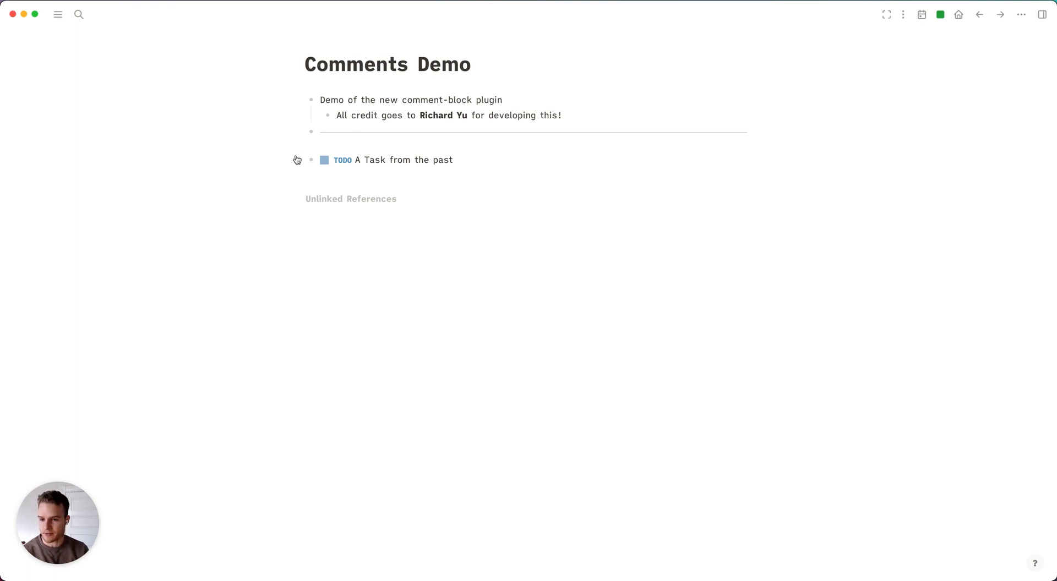
{"action": "mouse_move", "coordinate": [308, 159]}
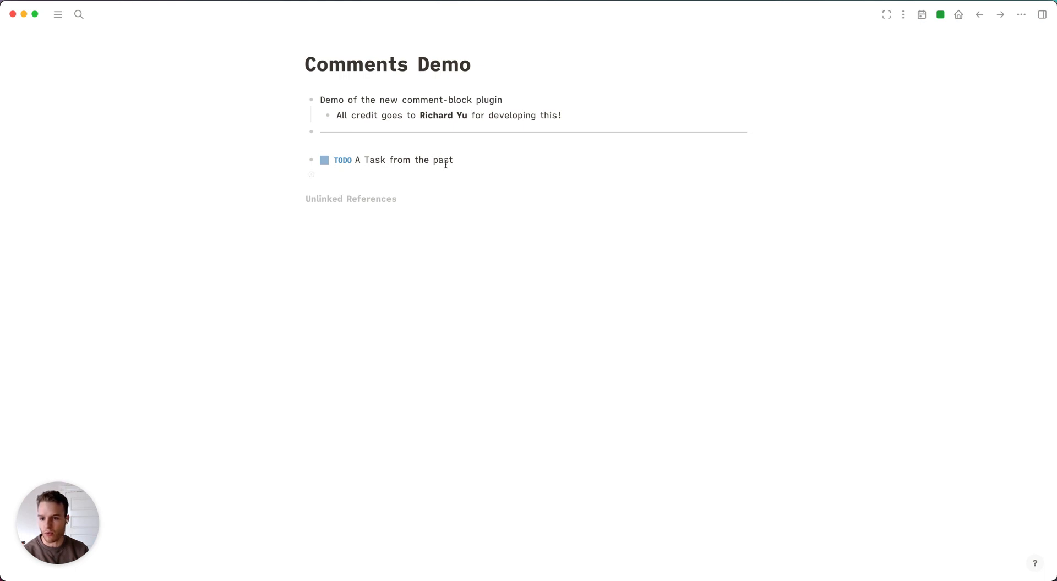
- Change 'A Task from the past' from TODO to WAITING via the \w slash command
{"action": "type", "text": "\\w"}
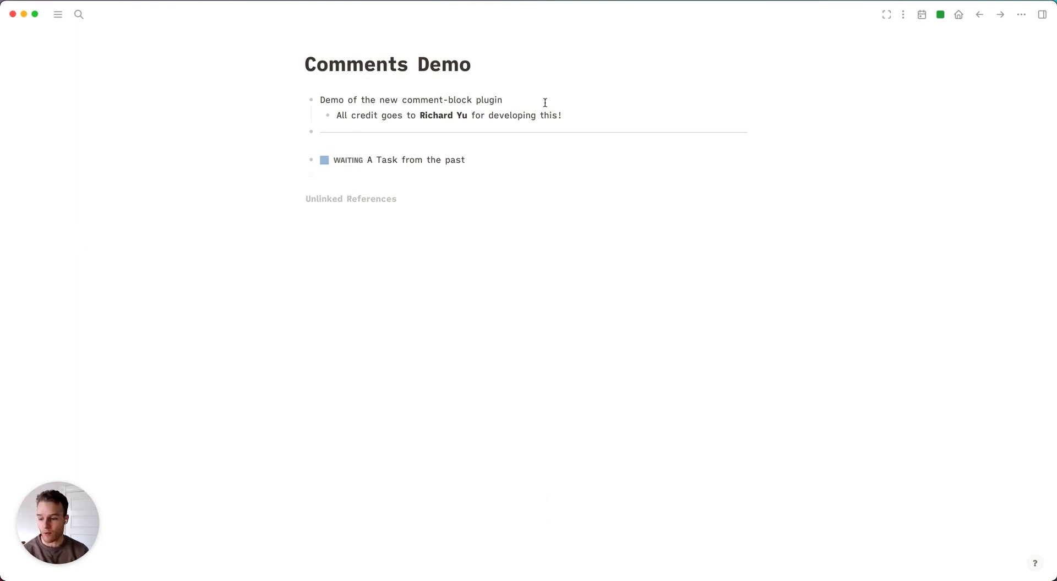
{"action": "mouse_move", "coordinate": [470, 132]}
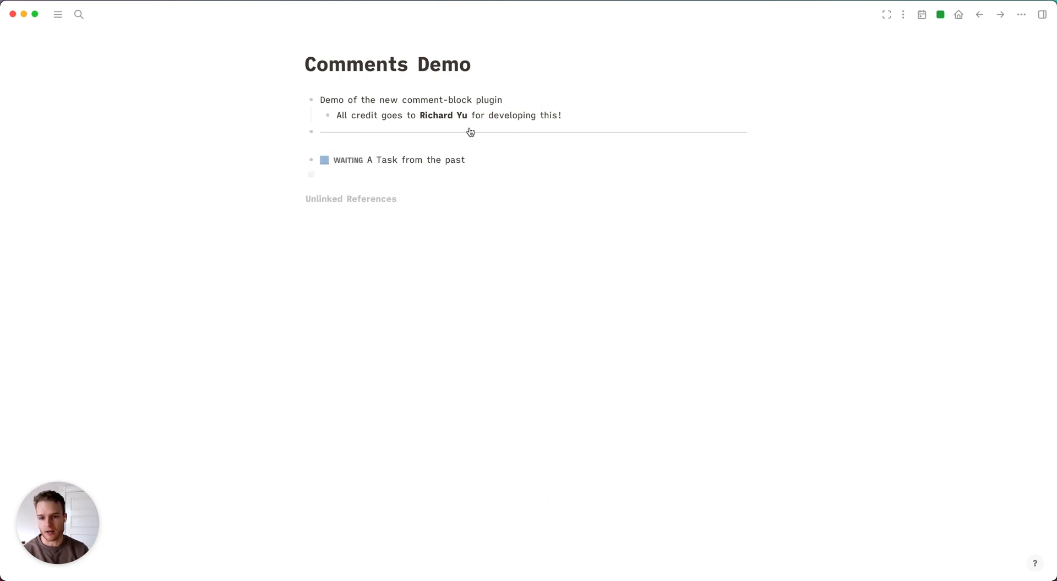
{"action": "left_click", "coordinate": [320, 140]}
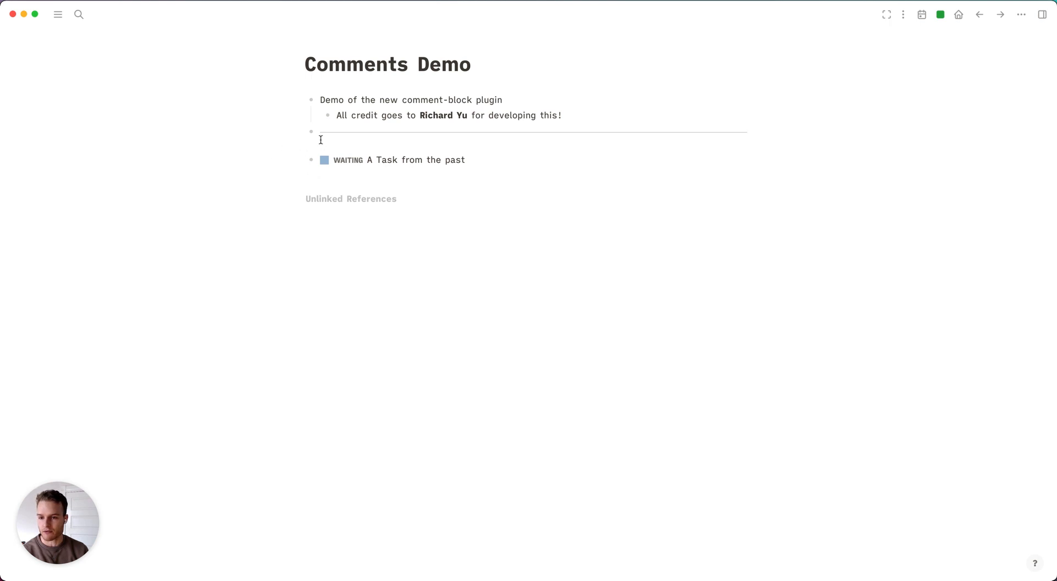
{"action": "mouse_move", "coordinate": [277, 162]}
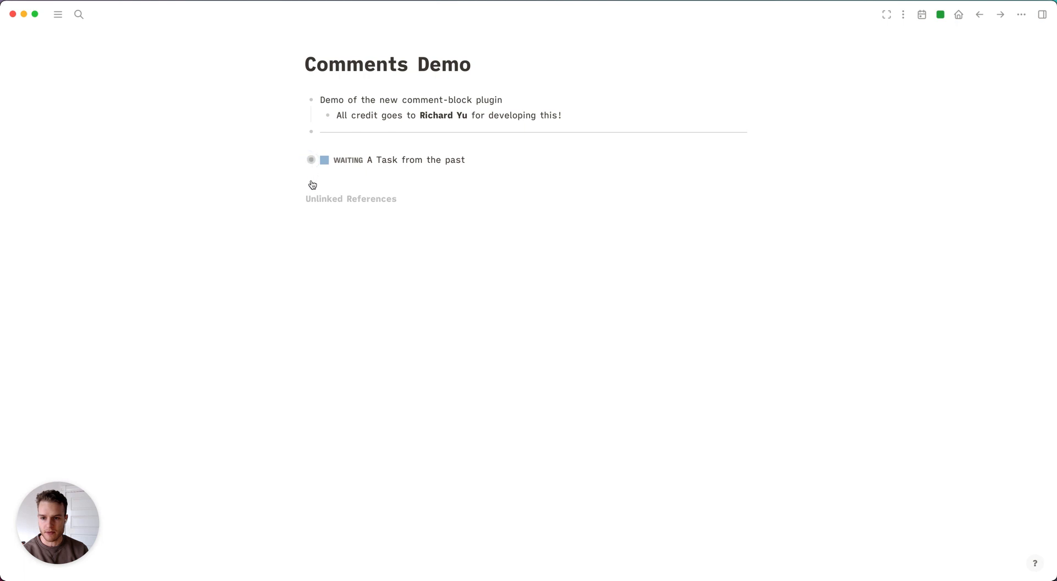
- Add a comment thread to the waiting task from its block context menu
{"action": "right_click", "coordinate": [398, 159]}
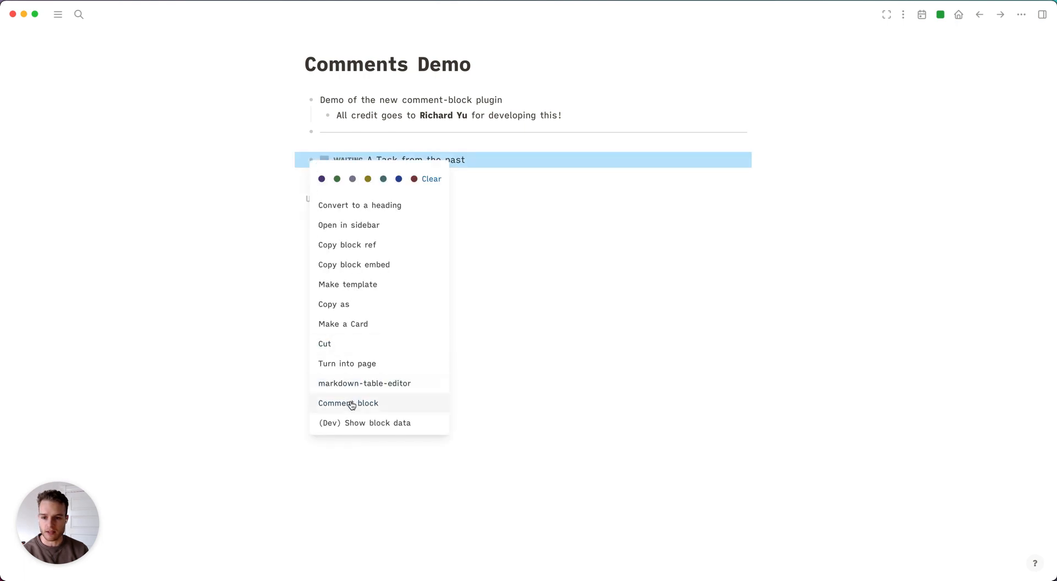
{"action": "left_click", "coordinate": [349, 403]}
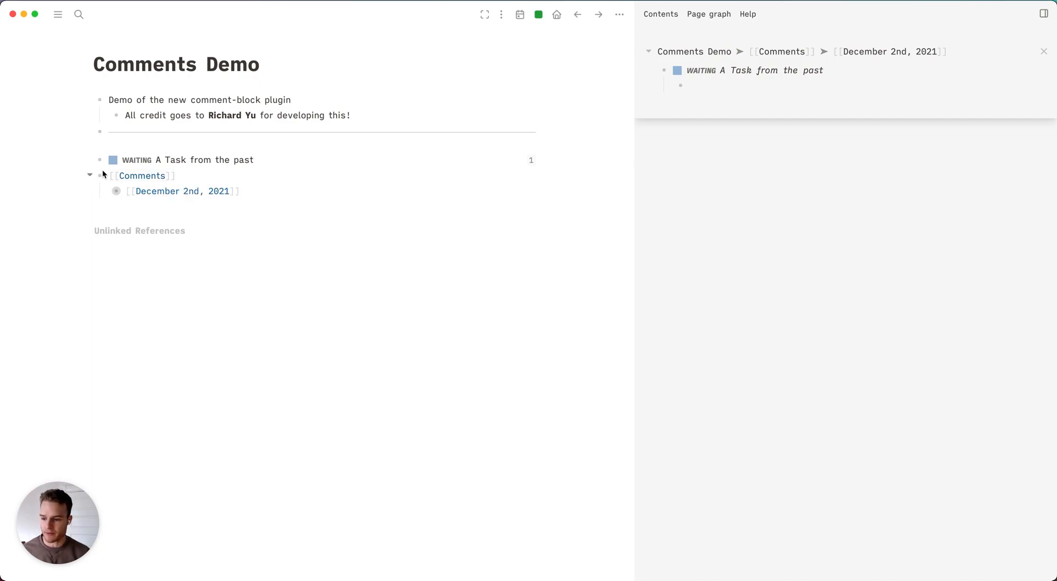
{"action": "left_click", "coordinate": [106, 190]}
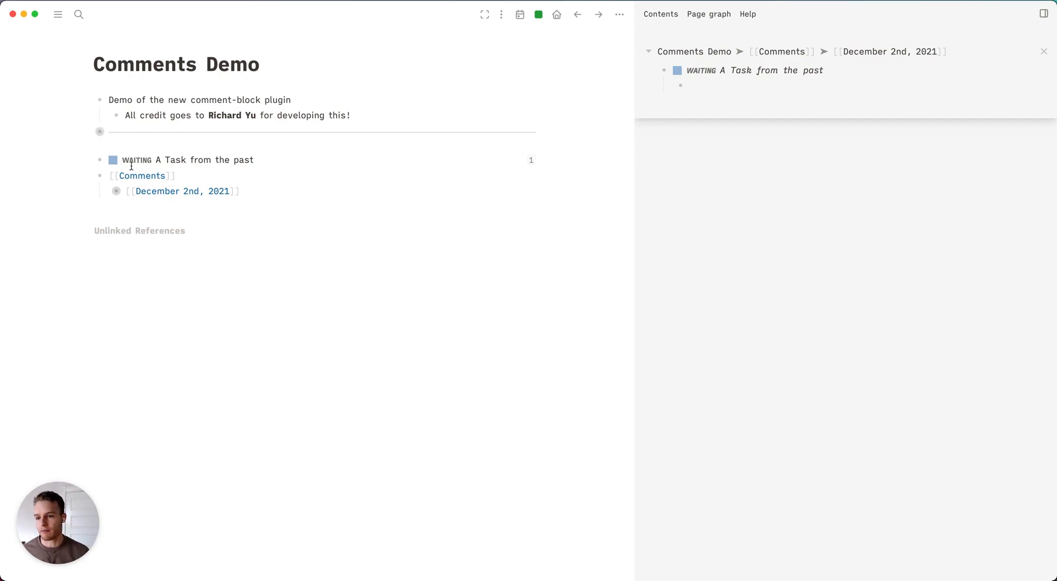
{"action": "left_click", "coordinate": [680, 85]}
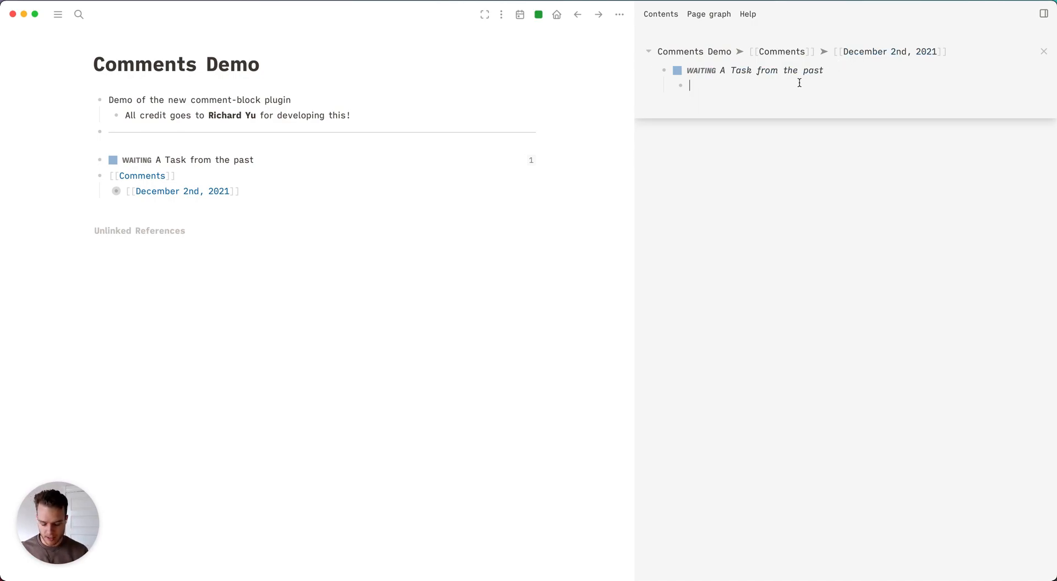
- Write the comment 'An update to this thing to get done.' and close the sidebar
{"action": "type", "text": "An"}
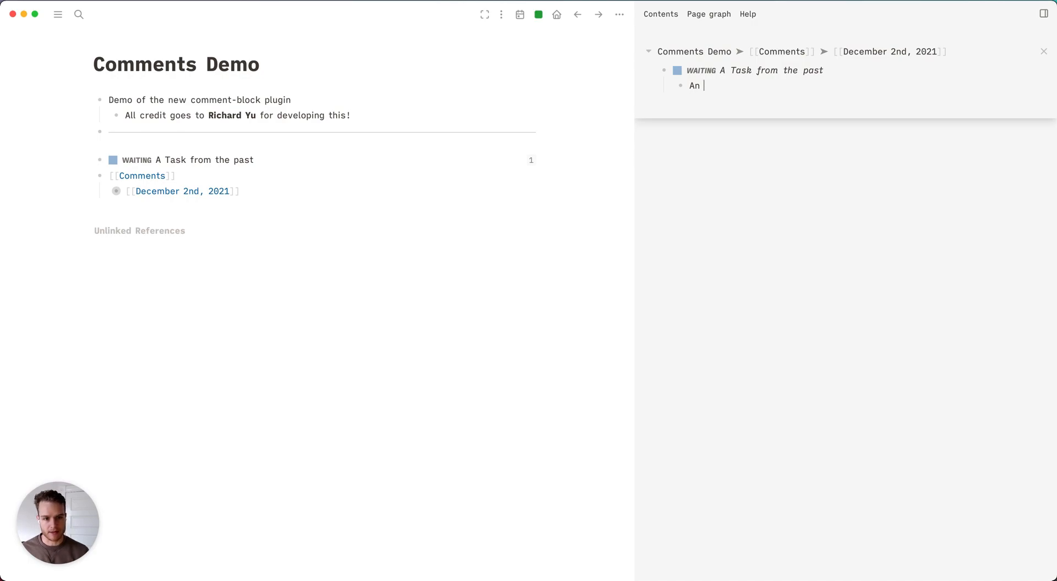
{"action": "type", "text": "update to this"}
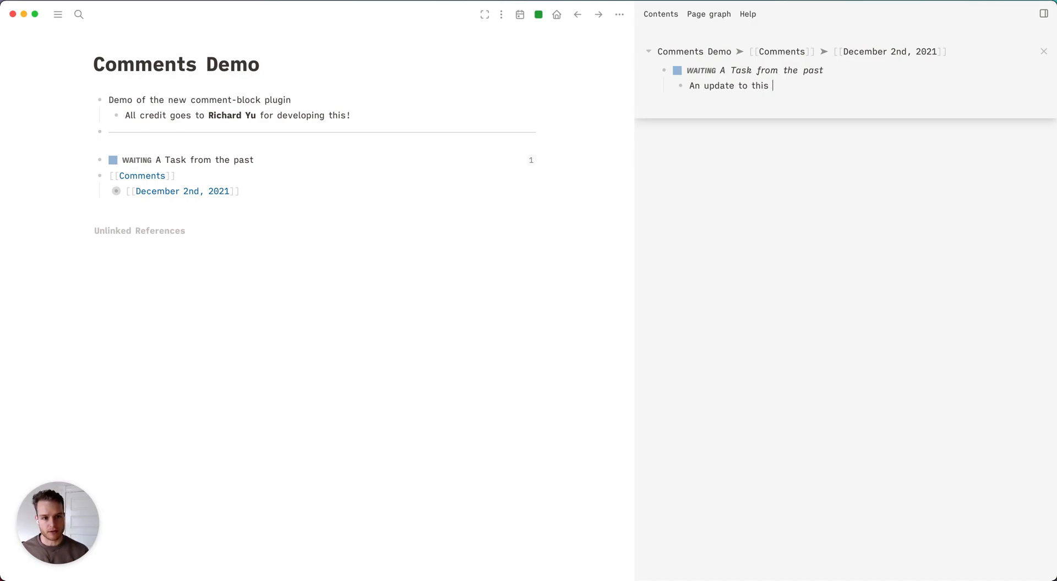
{"action": "type", "text": "thing to"}
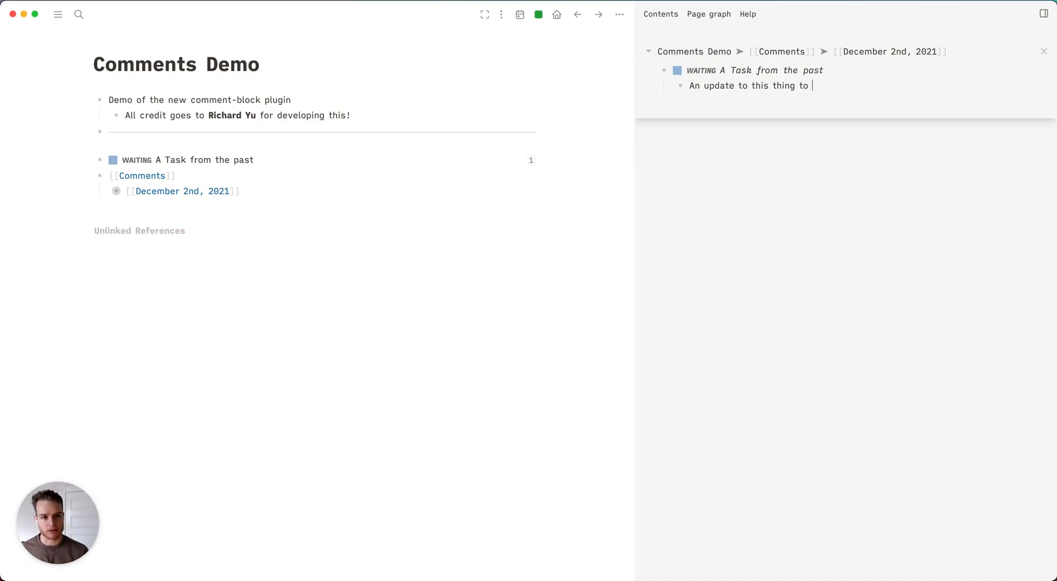
{"action": "type", "text": "get done."}
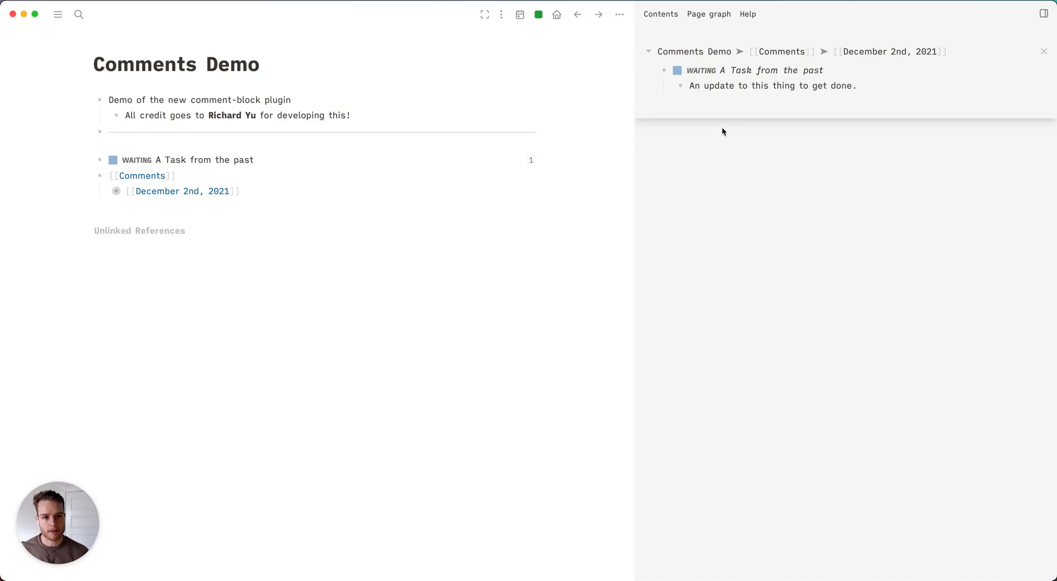
{"action": "left_click", "coordinate": [1044, 52]}
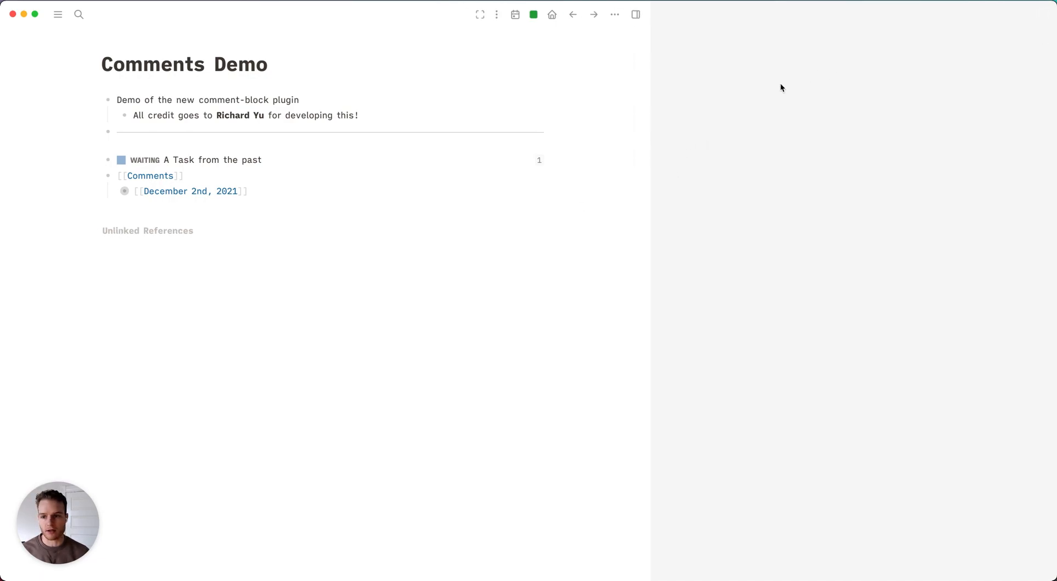
{"action": "left_click", "coordinate": [635, 15]}
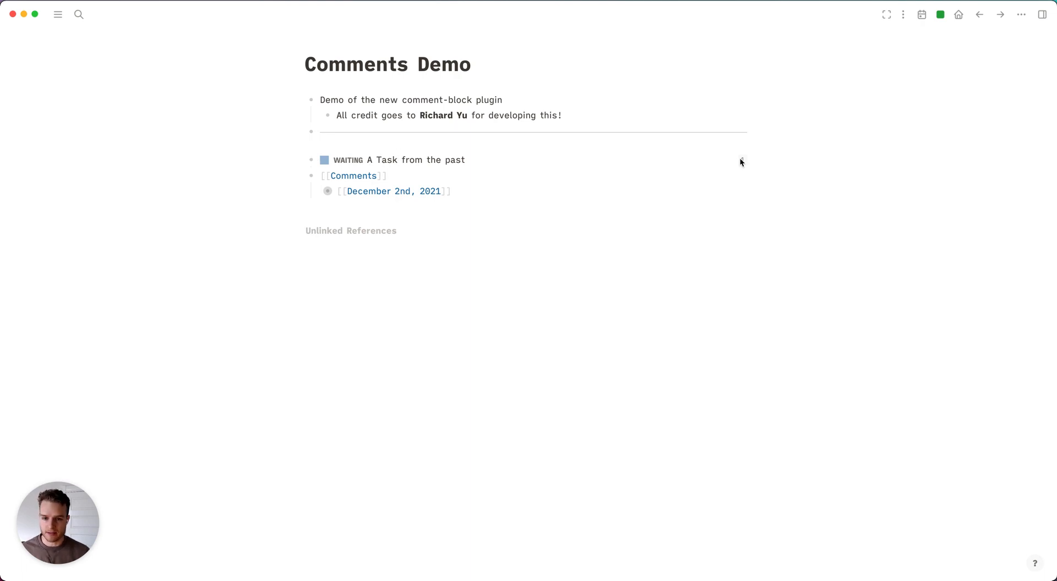
{"action": "mouse_move", "coordinate": [741, 161]}
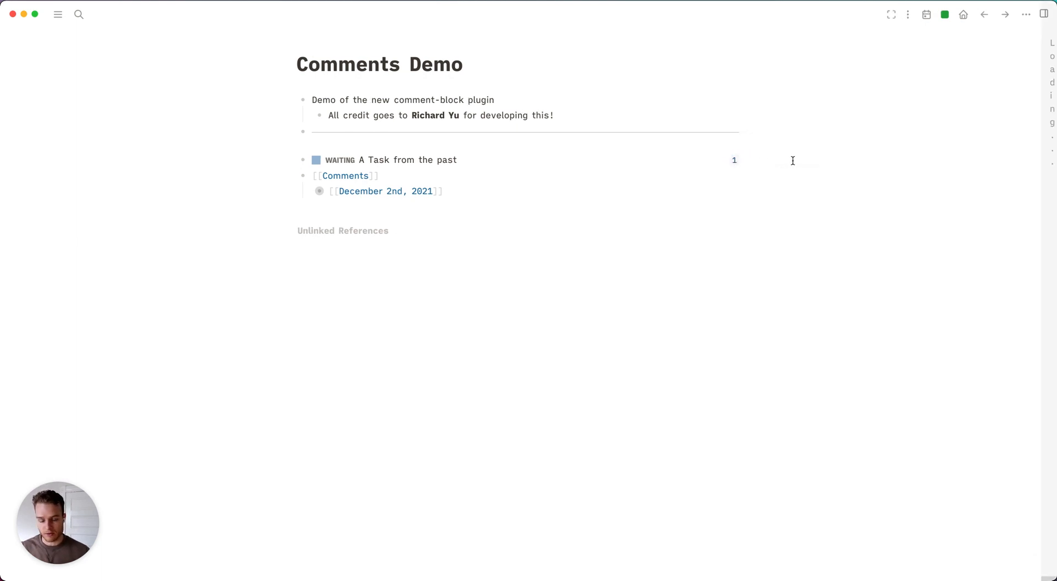
- Show the waiting task's one linked reference in the right sidebar
{"action": "left_click", "coordinate": [734, 161]}
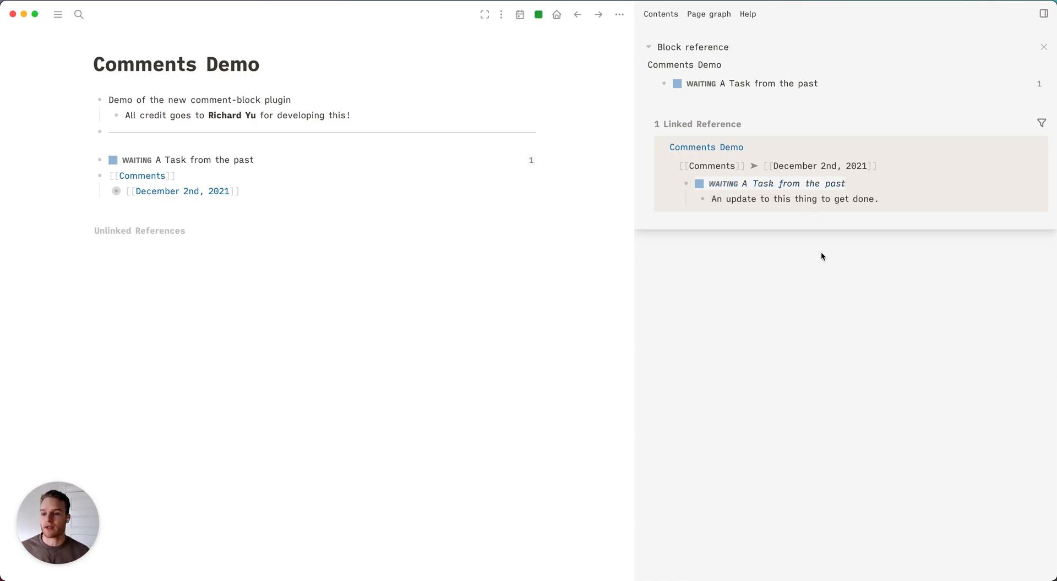
{"action": "mouse_move", "coordinate": [767, 160]}
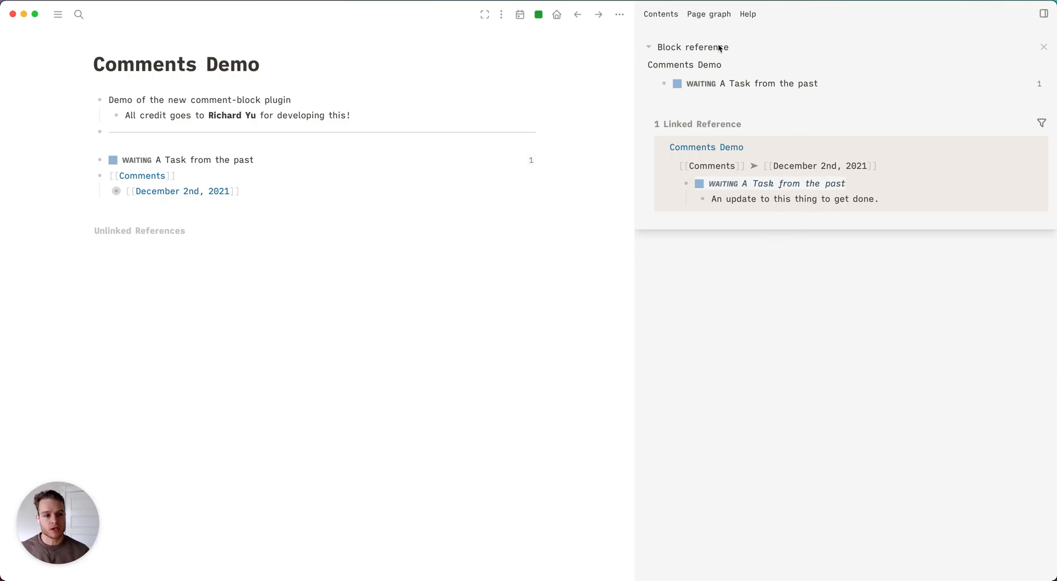
{"action": "mouse_move", "coordinate": [800, 172]}
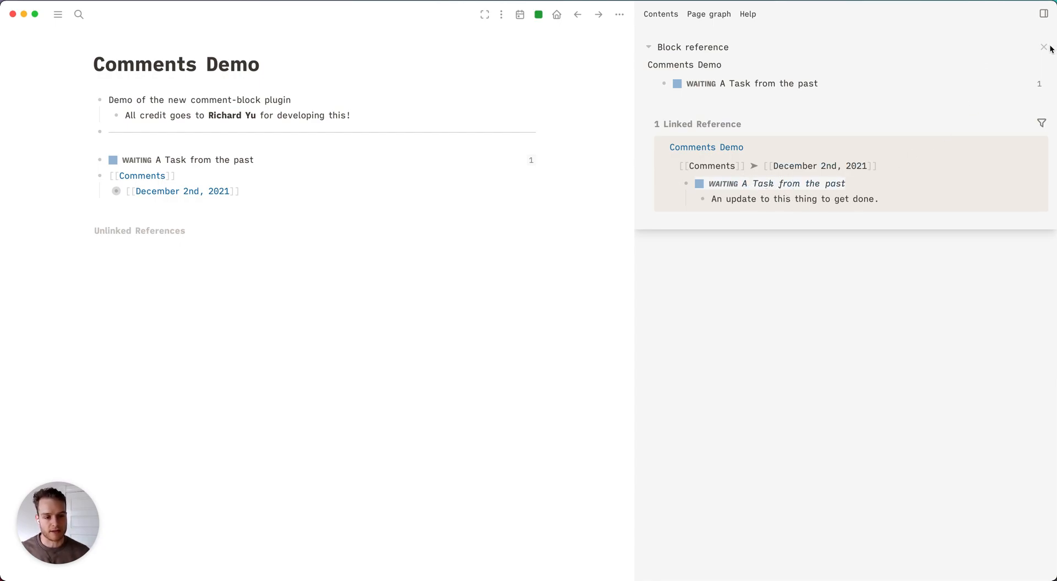
- Close the waiting task's linked-references sidebar
{"action": "left_click", "coordinate": [1044, 47]}
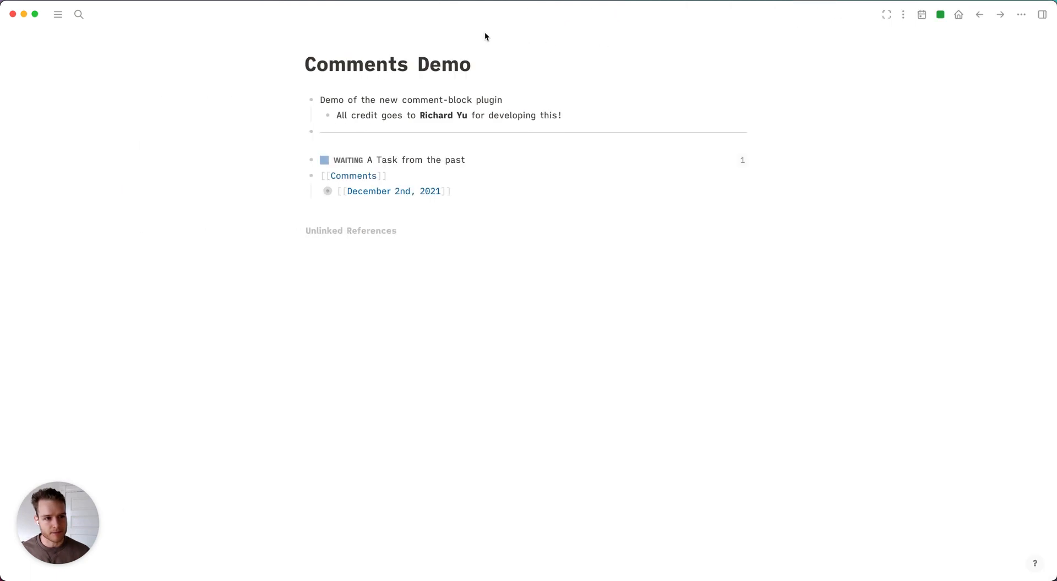
{"action": "mouse_move", "coordinate": [57, 23]}
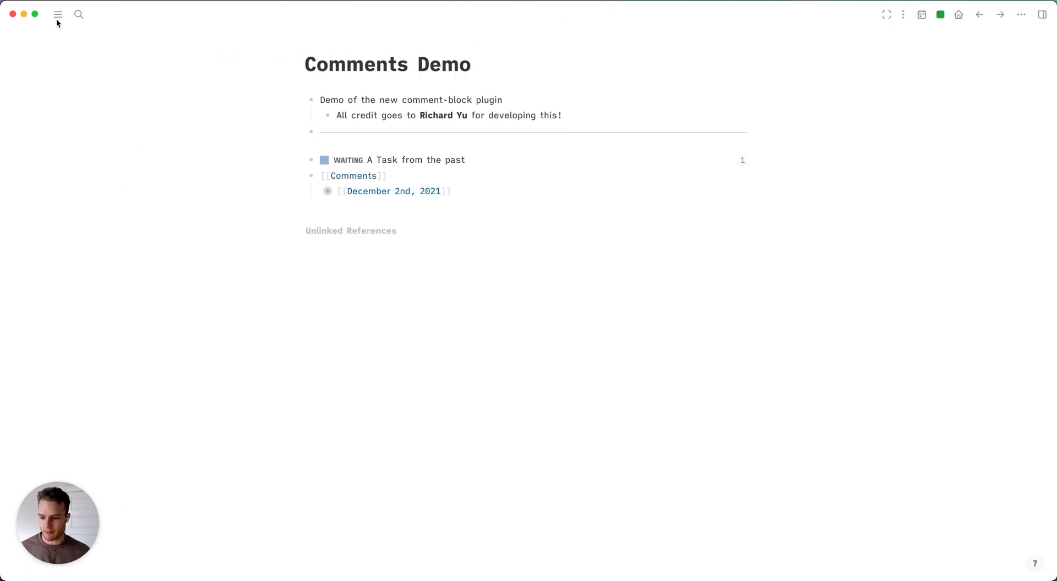
{"action": "mouse_move", "coordinate": [490, 79]}
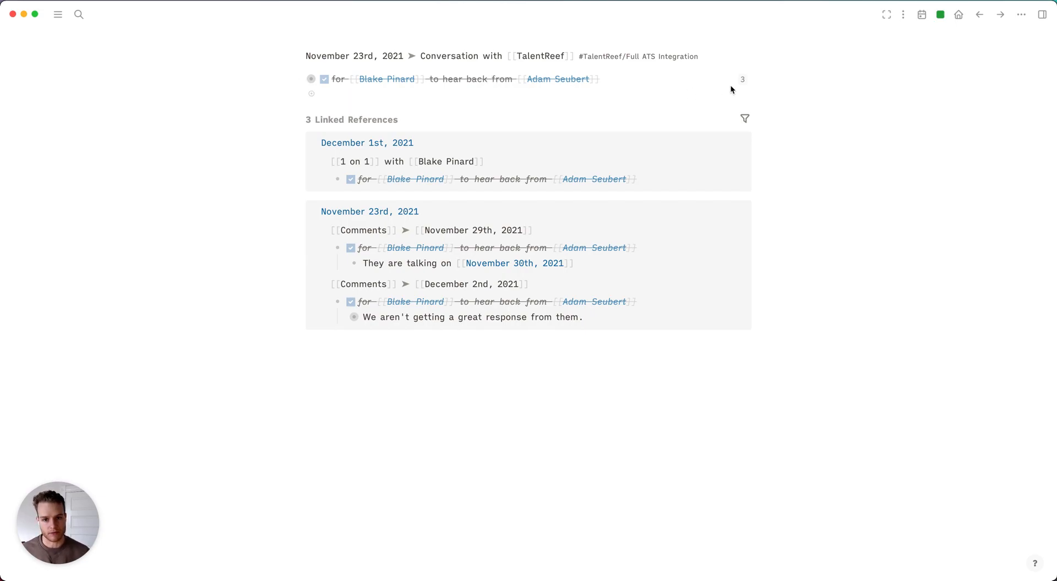
- Show the completed TalentReef task's three linked references in the sidebar
{"action": "left_click", "coordinate": [1043, 14]}
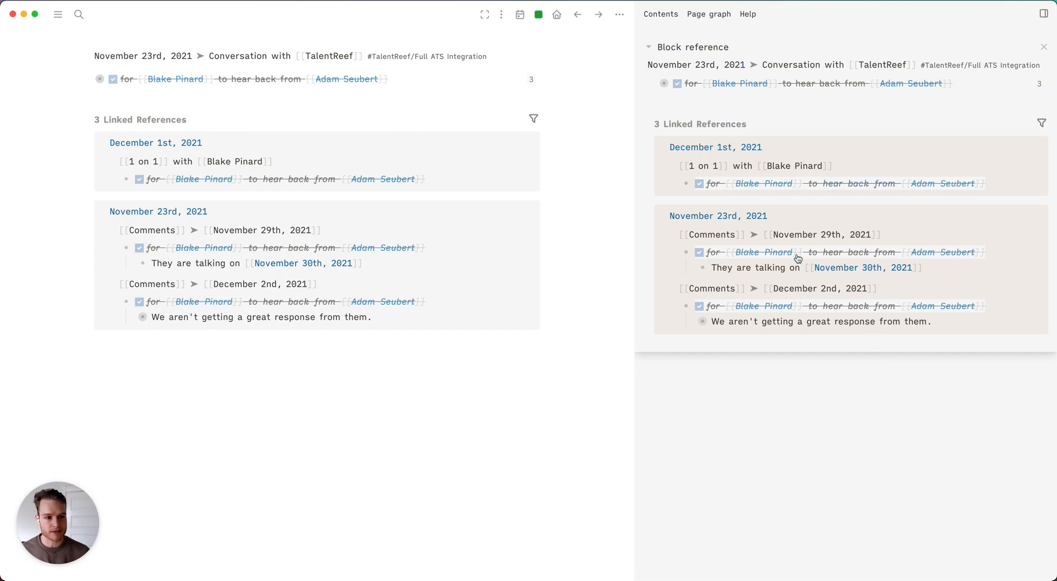
{"action": "mouse_move", "coordinate": [809, 304]}
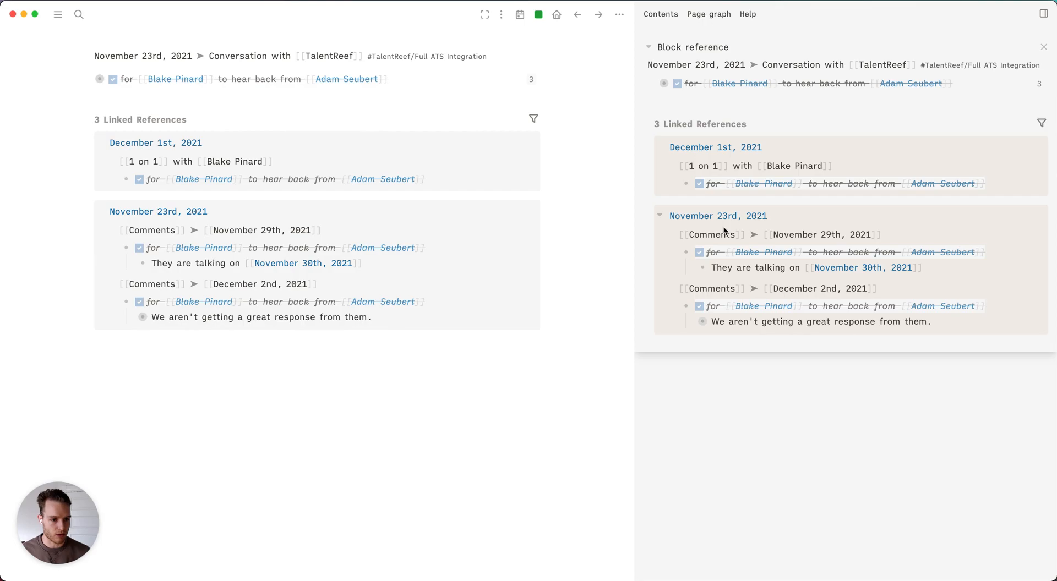
{"action": "mouse_move", "coordinate": [708, 275]}
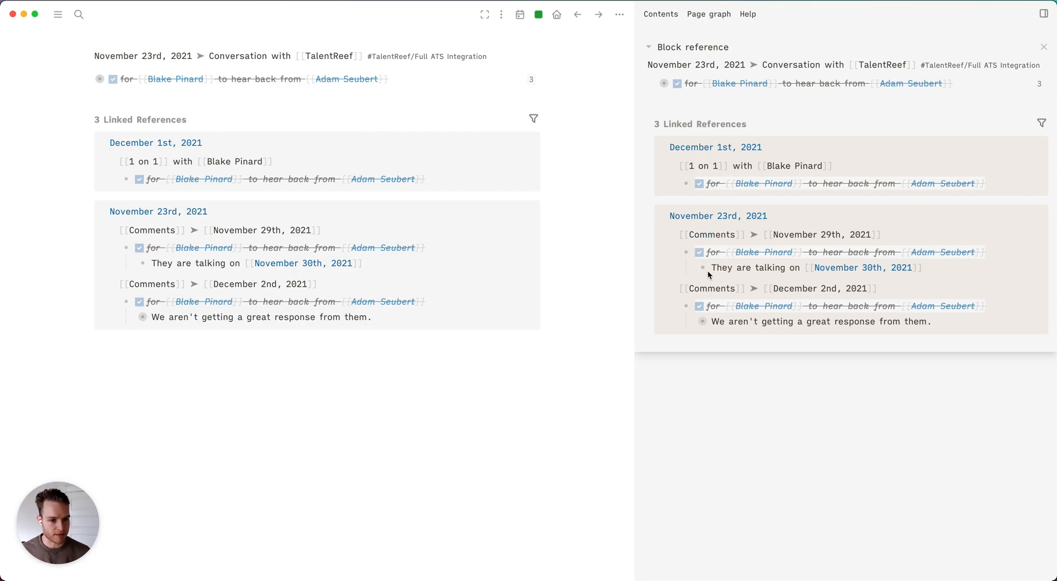
{"action": "mouse_move", "coordinate": [870, 267]}
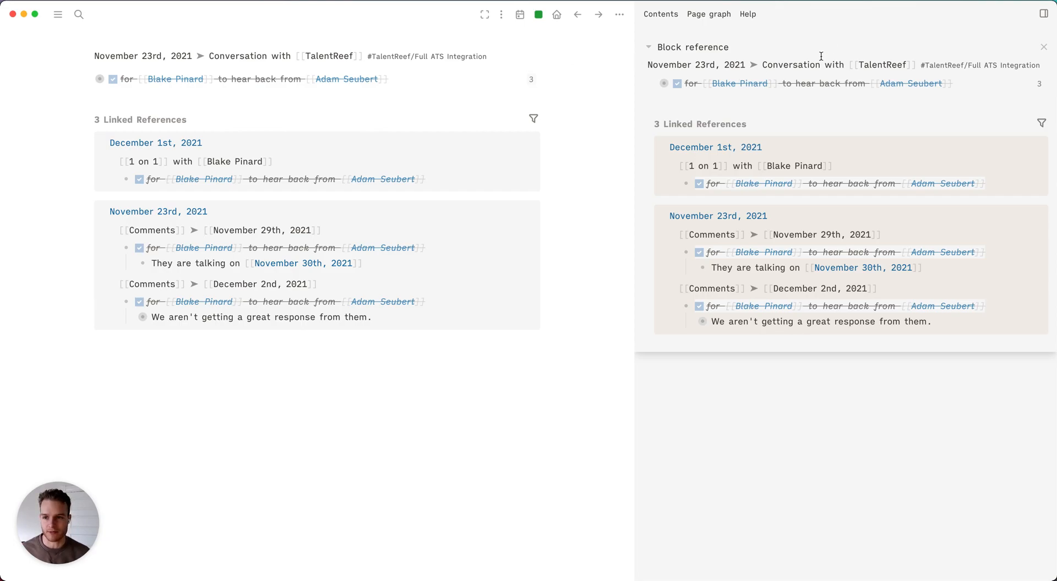
{"action": "mouse_move", "coordinate": [838, 279]}
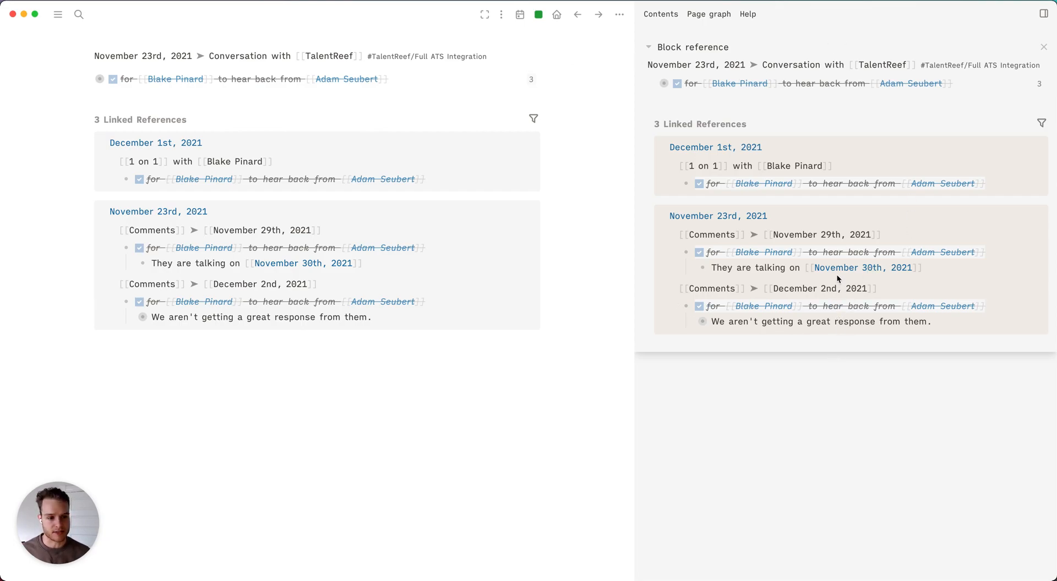
{"action": "mouse_move", "coordinate": [578, 65]}
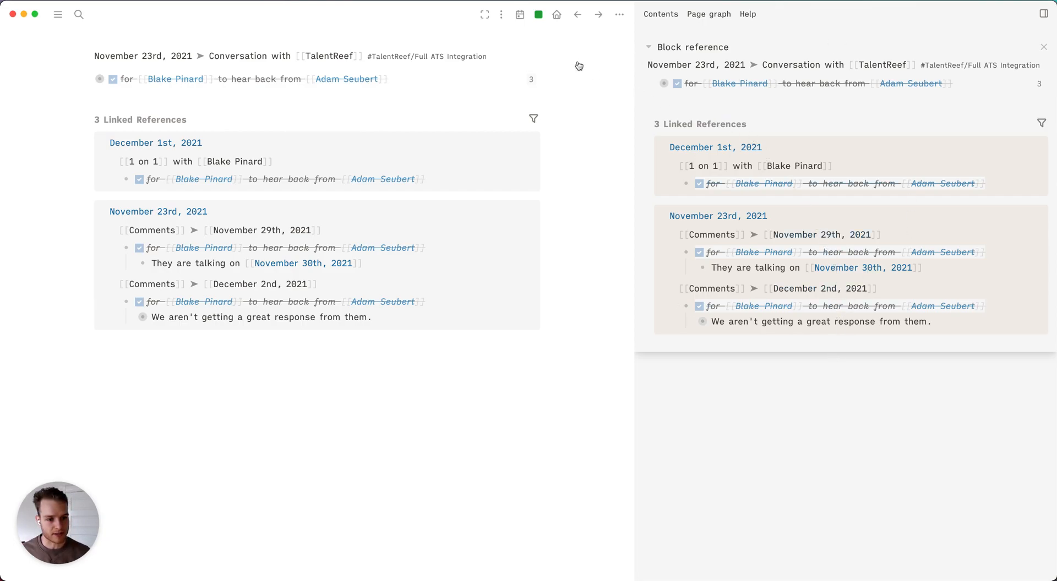